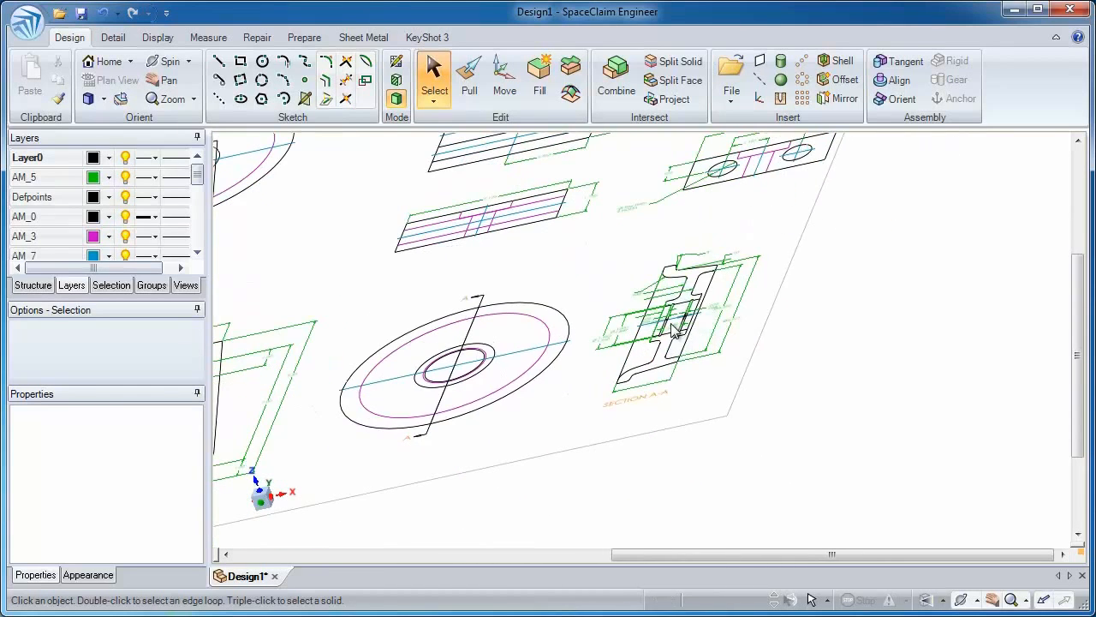
mouse_move(620, 324)
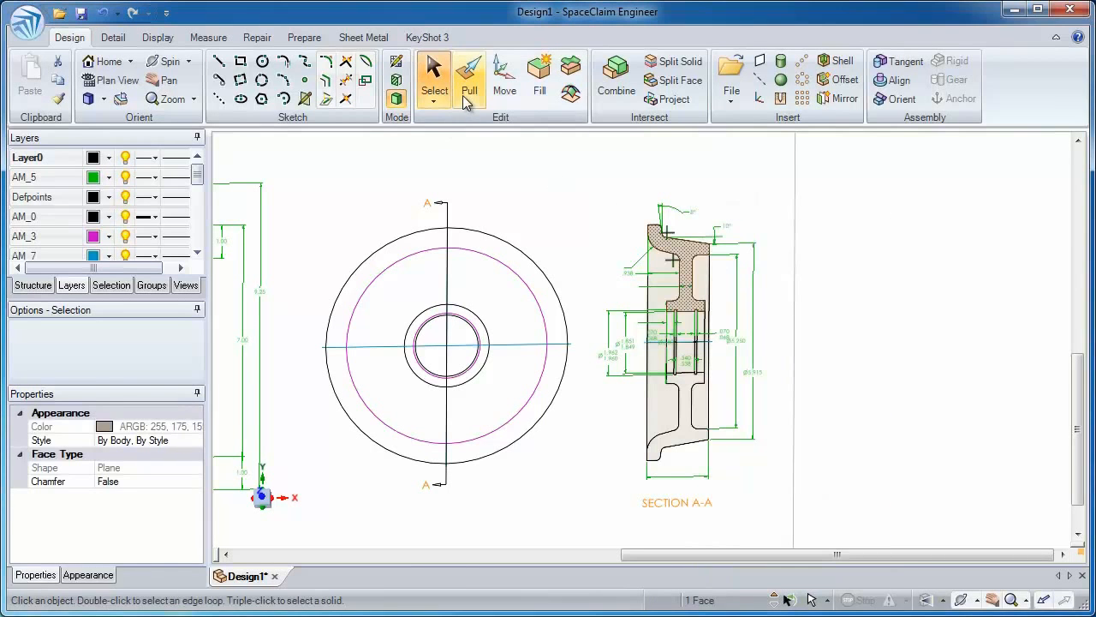
Start the Pull tool on the Section A-A profile to revolve the wheel solid.
left_click(470, 77)
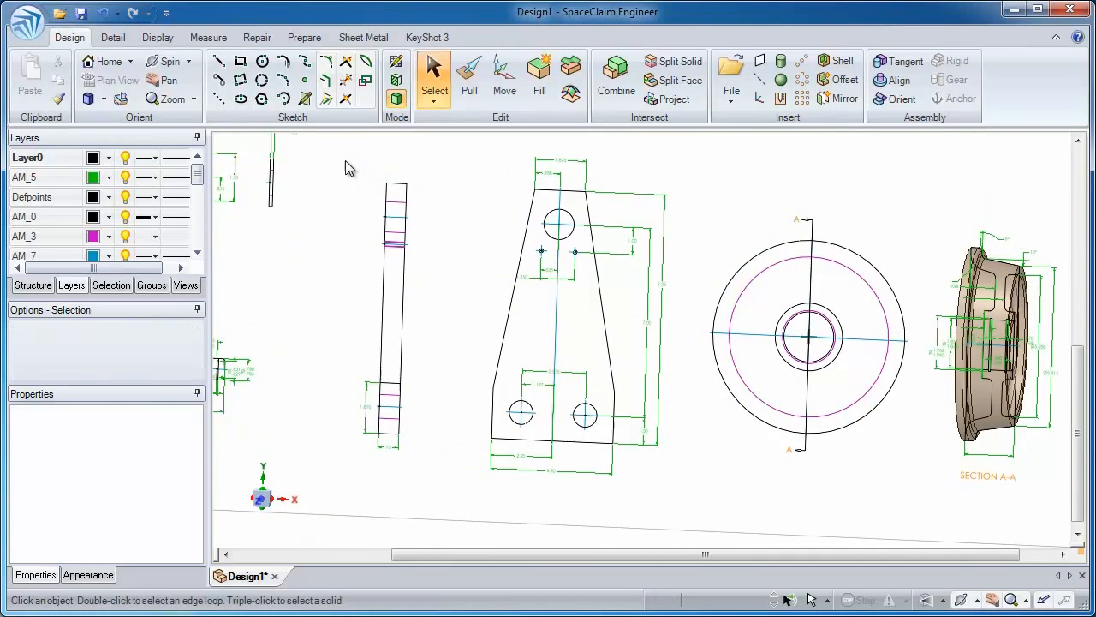
Orbit the view to see the bracket's drawing outline at an angle.
left_click_drag(347, 161, 654, 469)
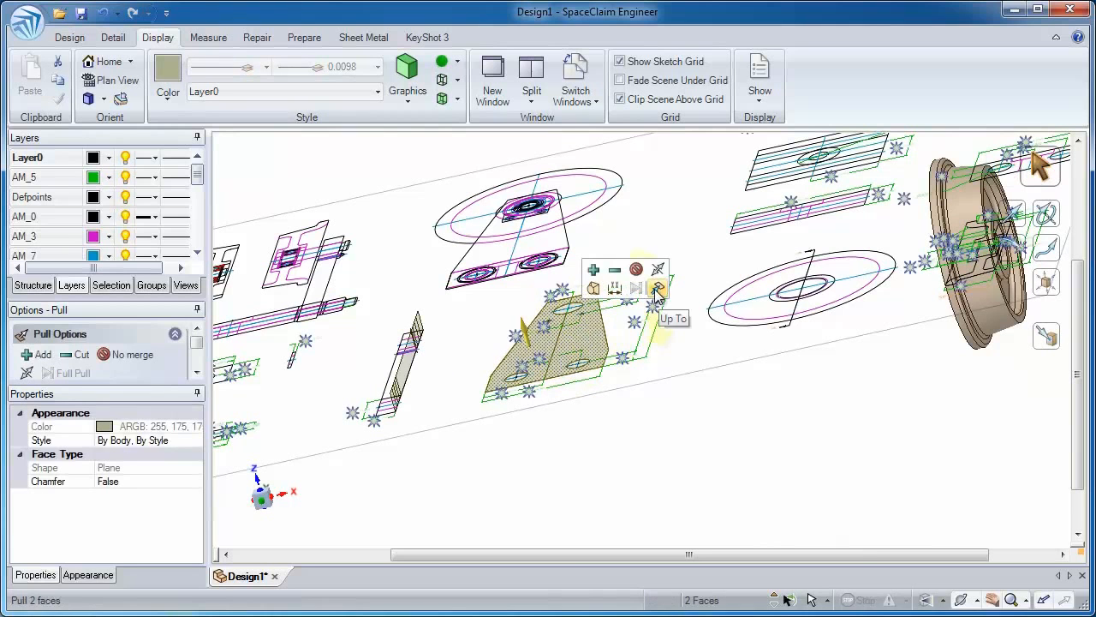
Choose the Up To option to extrude both bracket faces to a reference edge.
left_click(658, 288)
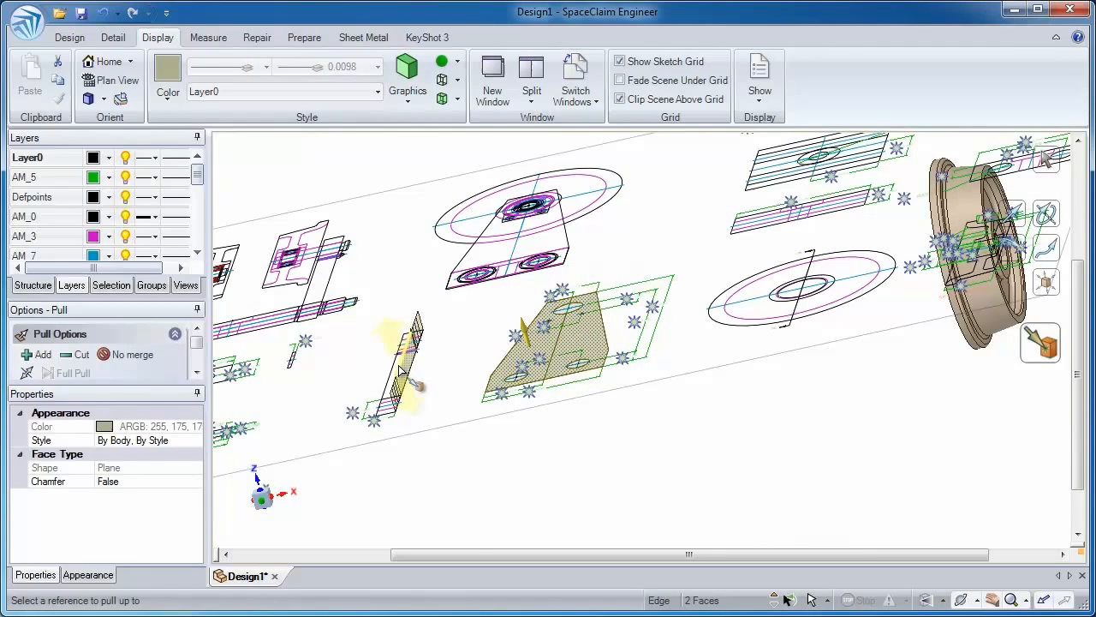